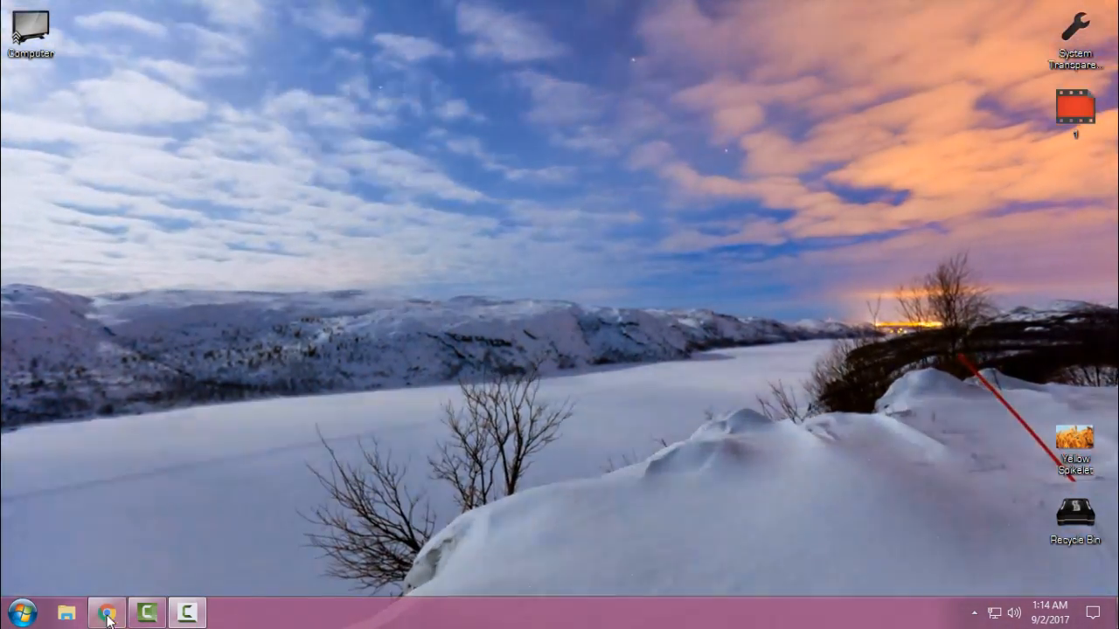
# Bring Chrome back up and switch to the Microsoft DirectX download page.
pyautogui.click(107, 612)
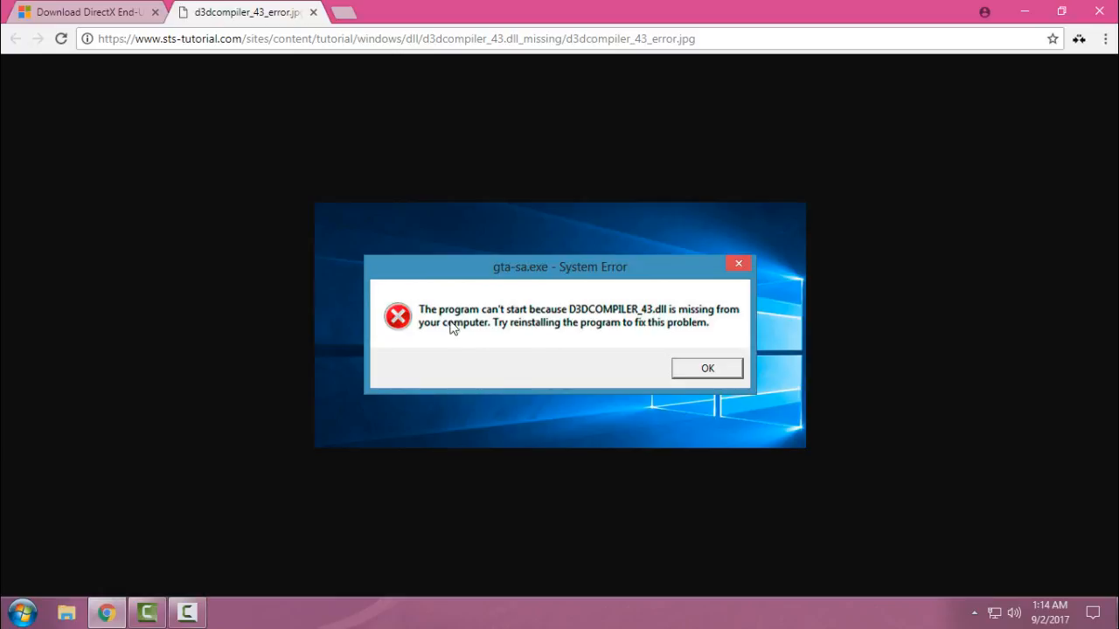
pyautogui.moveTo(661, 315)
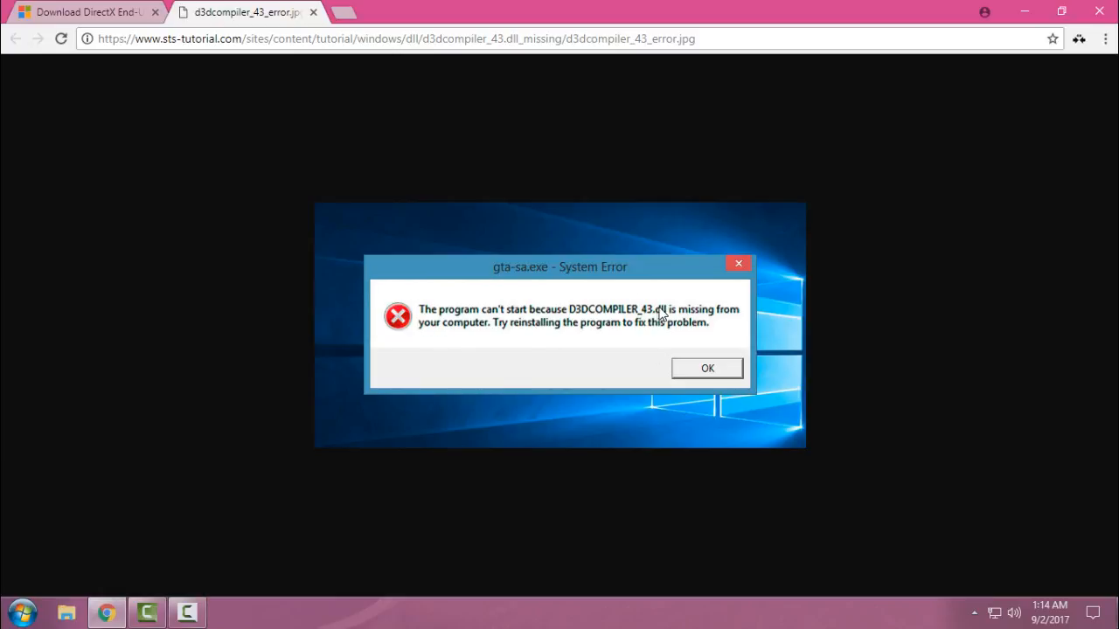
pyautogui.moveTo(543, 328)
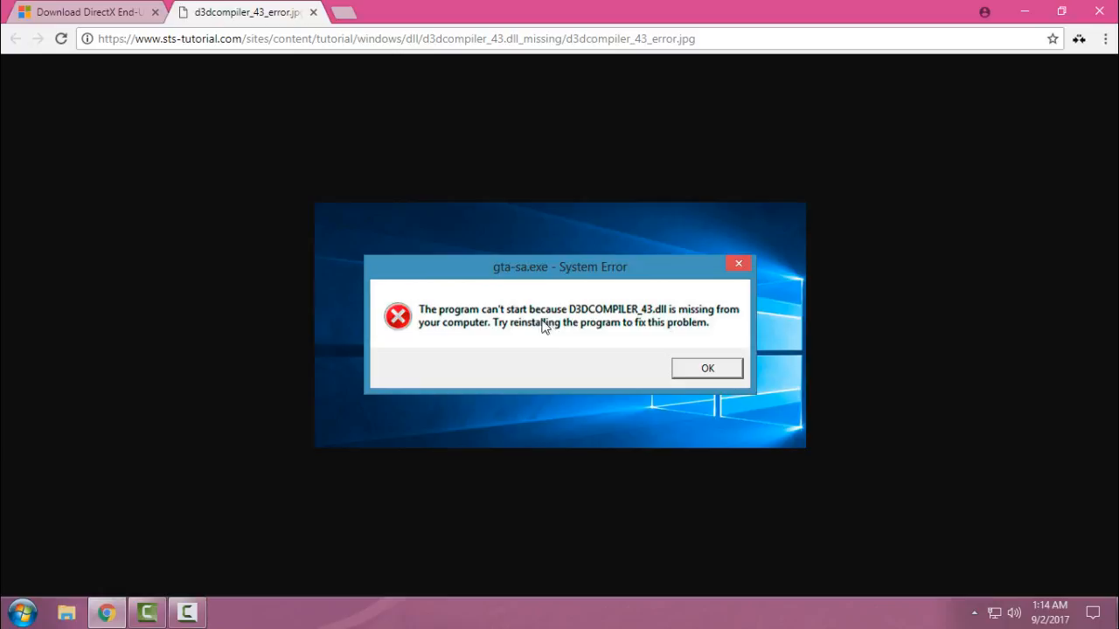
pyautogui.moveTo(629, 322)
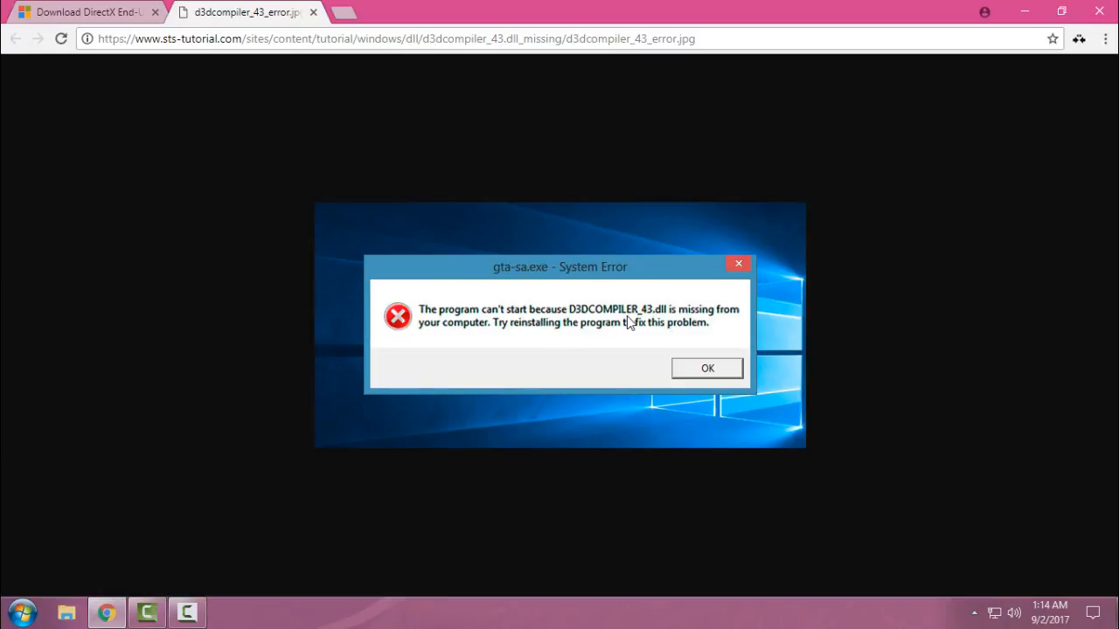
pyautogui.moveTo(666, 318)
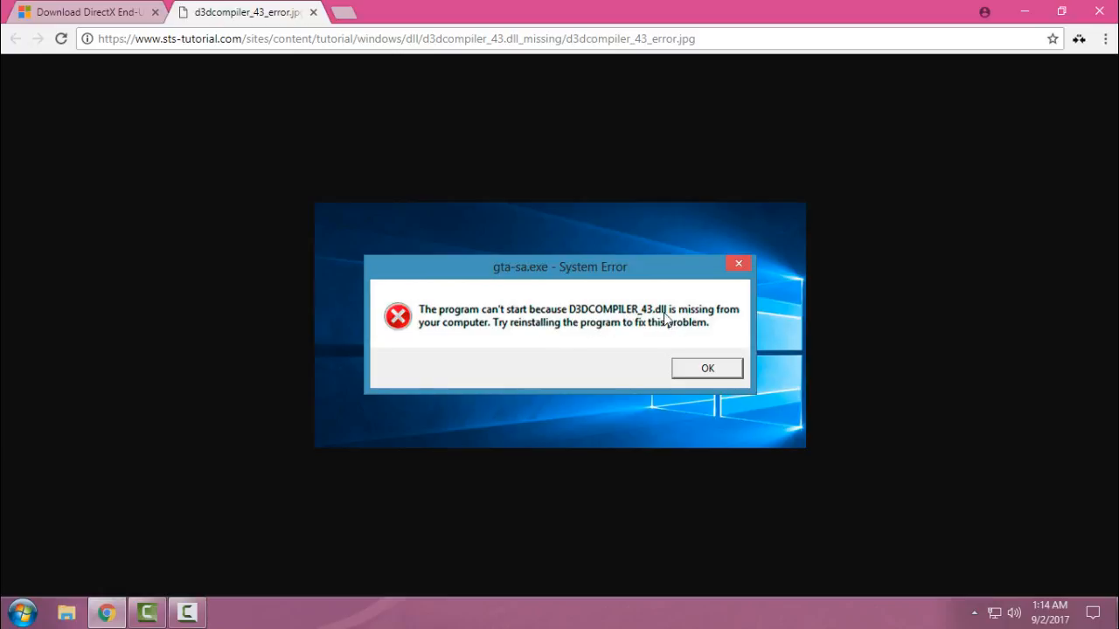
pyautogui.moveTo(516, 353)
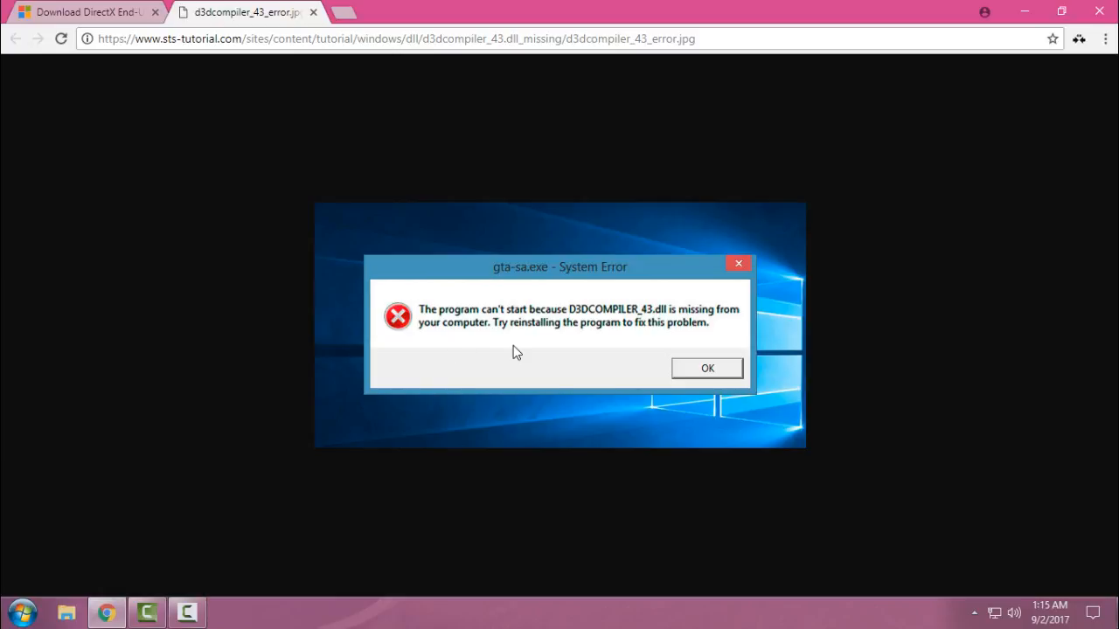
pyautogui.moveTo(472, 339)
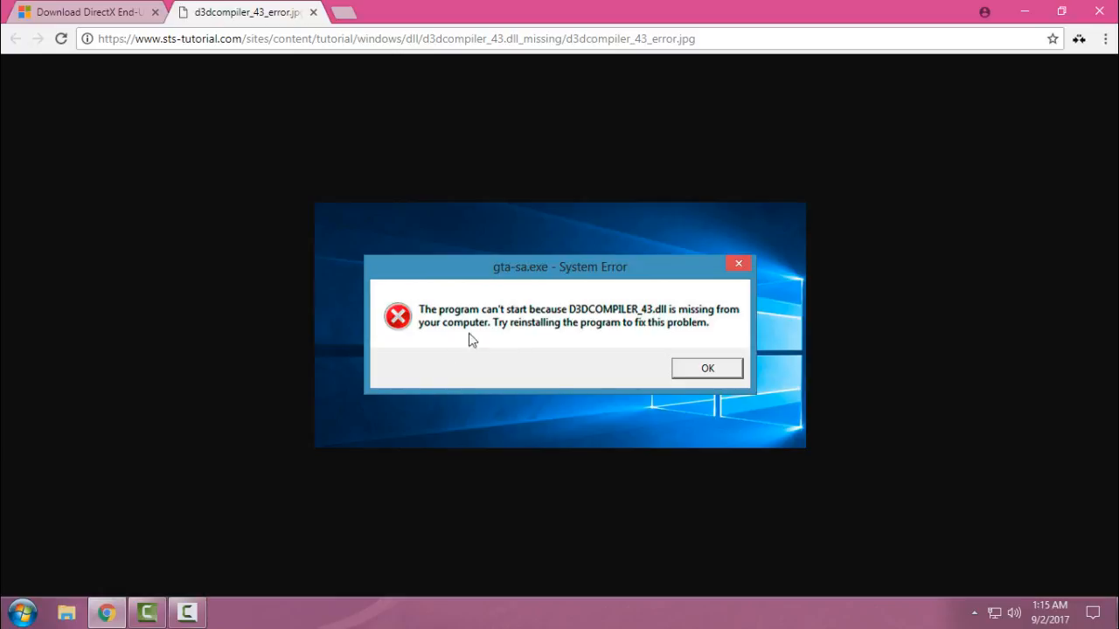
pyautogui.moveTo(444, 325)
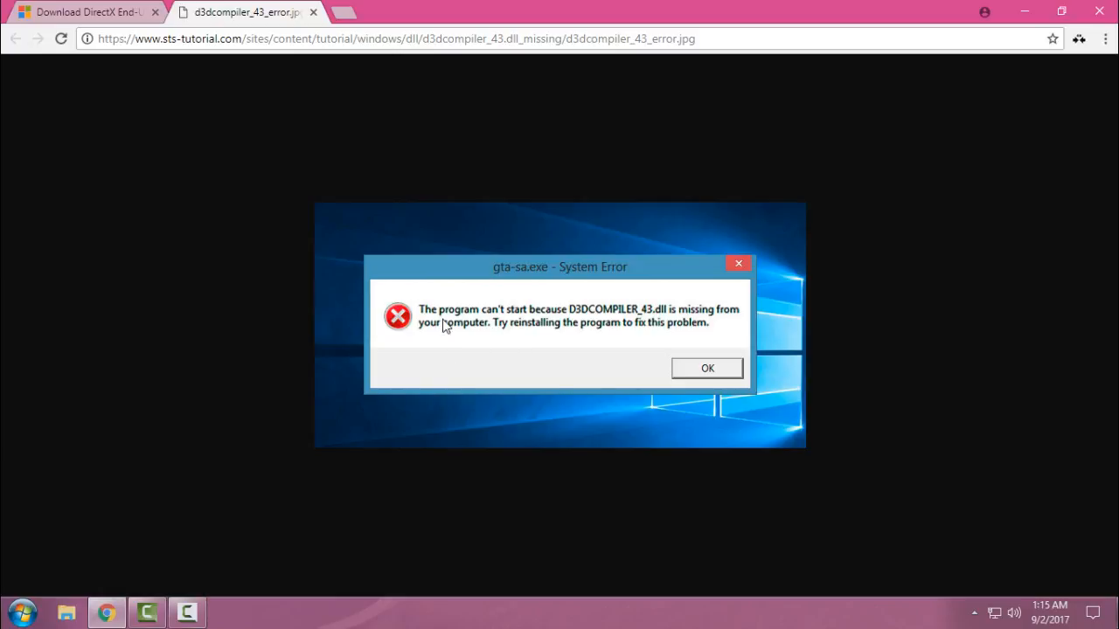
pyautogui.moveTo(455, 361)
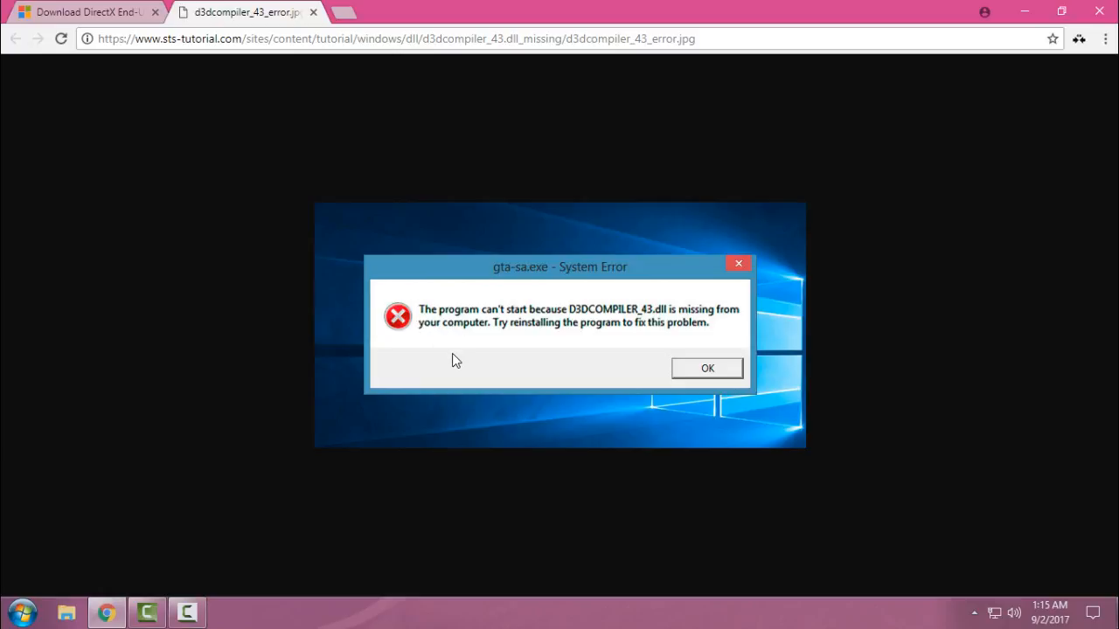
pyautogui.moveTo(428, 341)
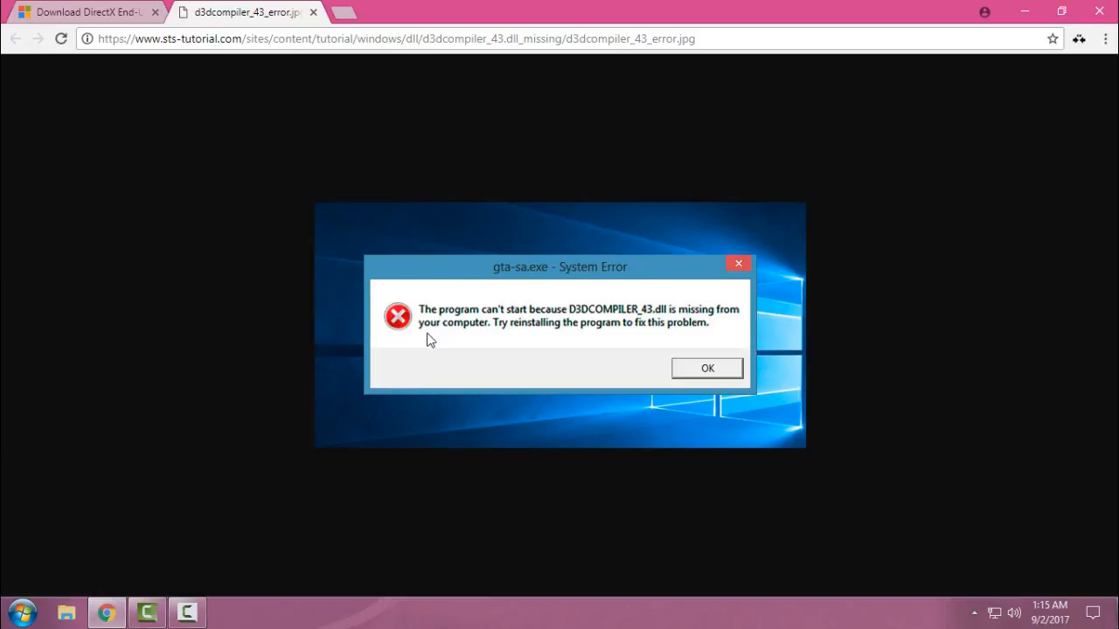
pyautogui.moveTo(451, 301)
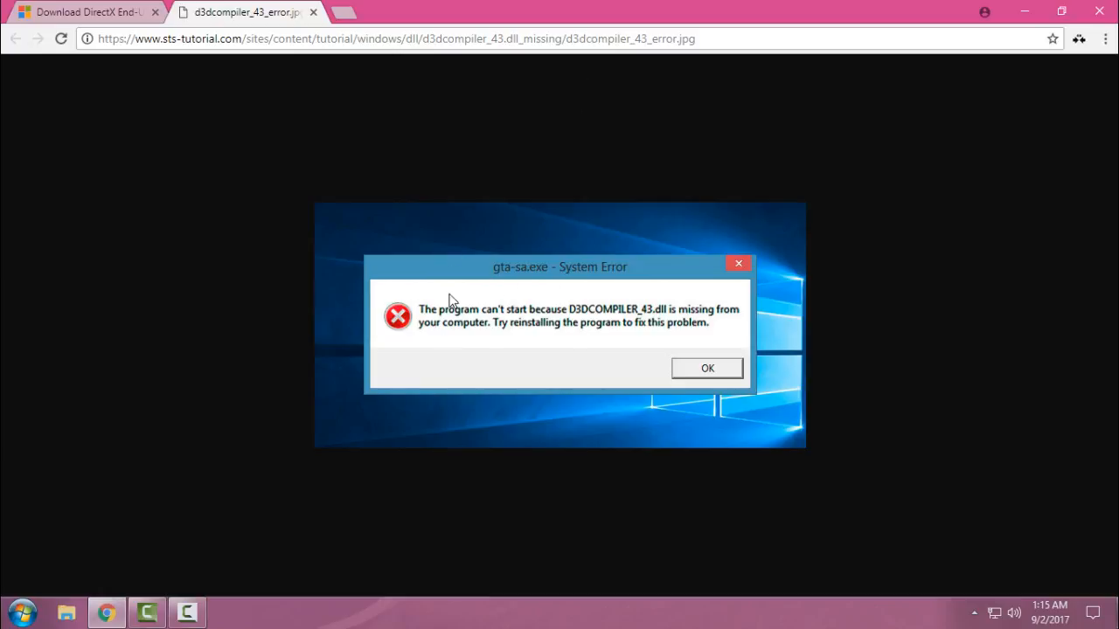
pyautogui.moveTo(1030, 21)
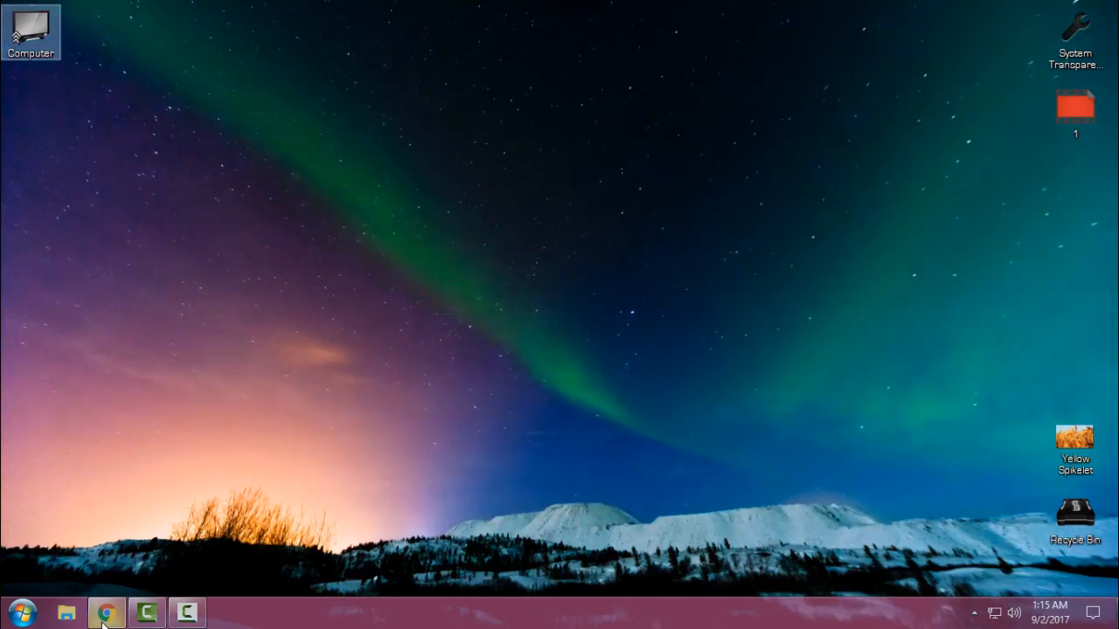
pyautogui.click(105, 612)
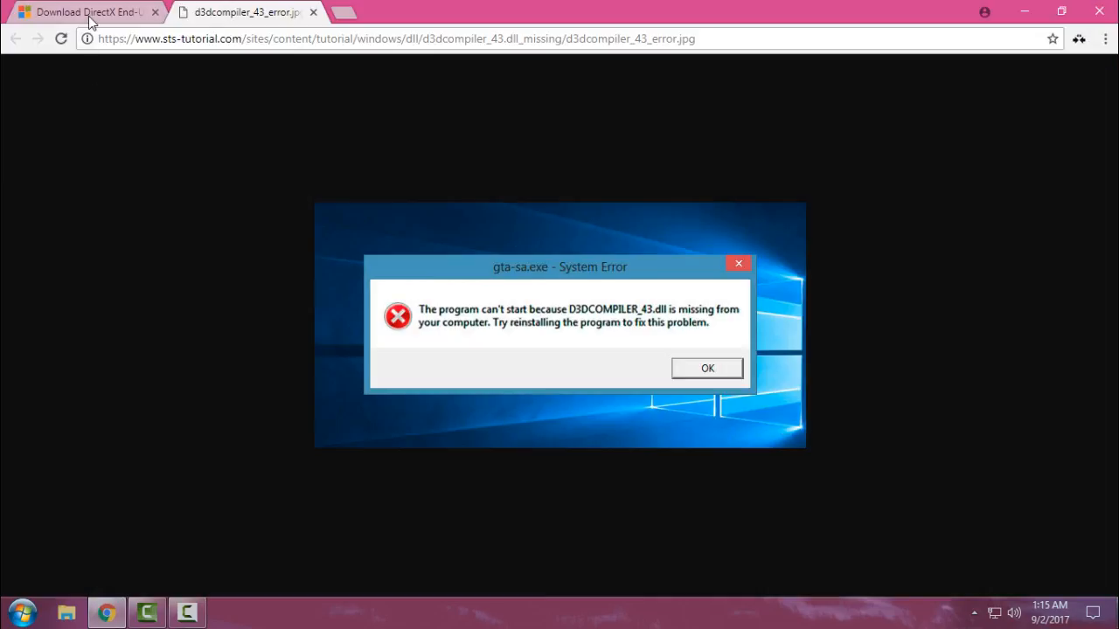
pyautogui.click(311, 12)
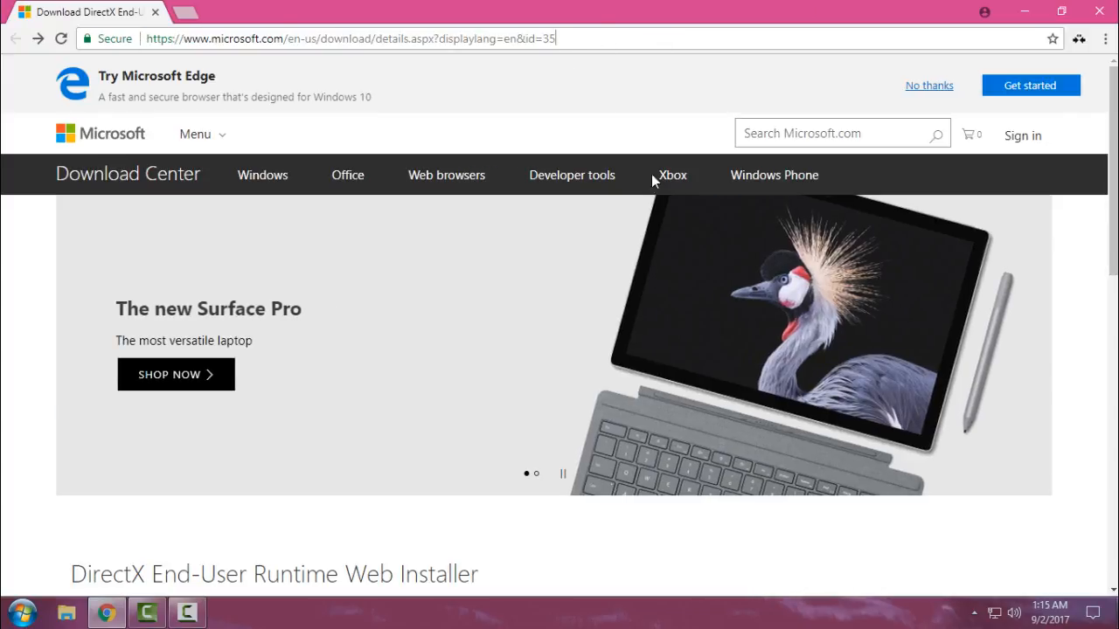
pyautogui.scroll(-3)
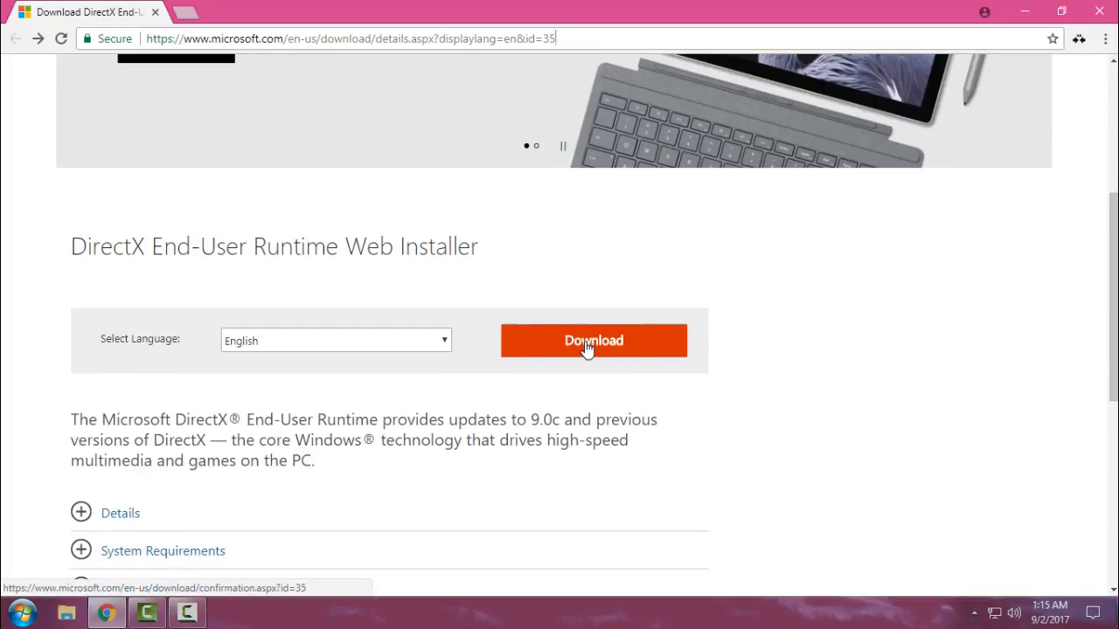
# Download the DirectX End-User Runtime web installer without the MSN and Bing offers.
pyautogui.click(594, 339)
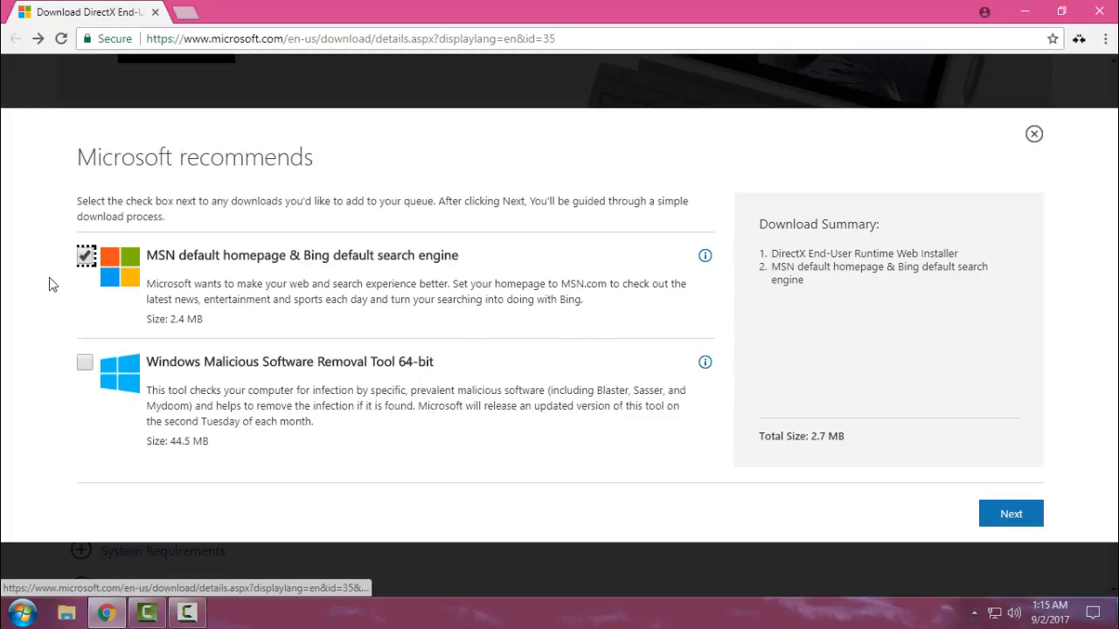
pyautogui.click(83, 255)
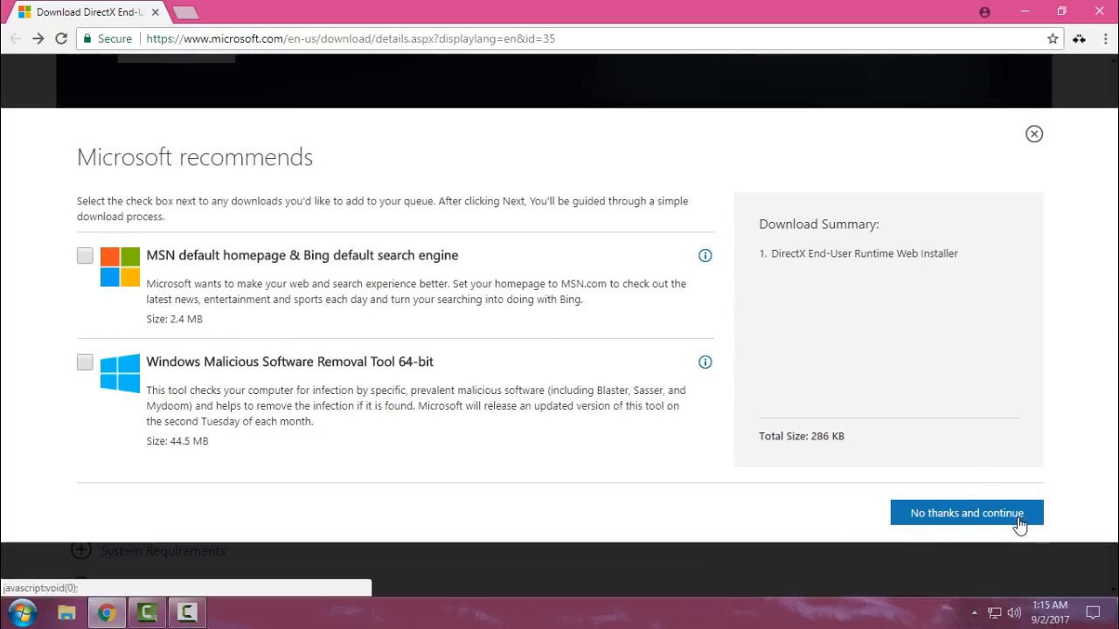
pyautogui.click(965, 514)
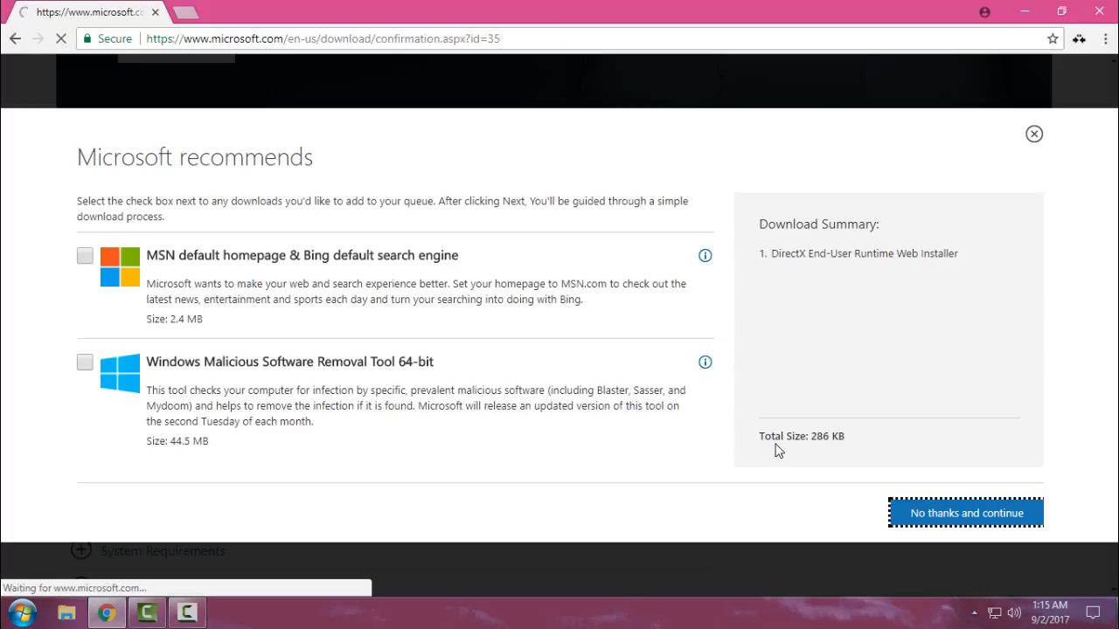
pyautogui.click(965, 514)
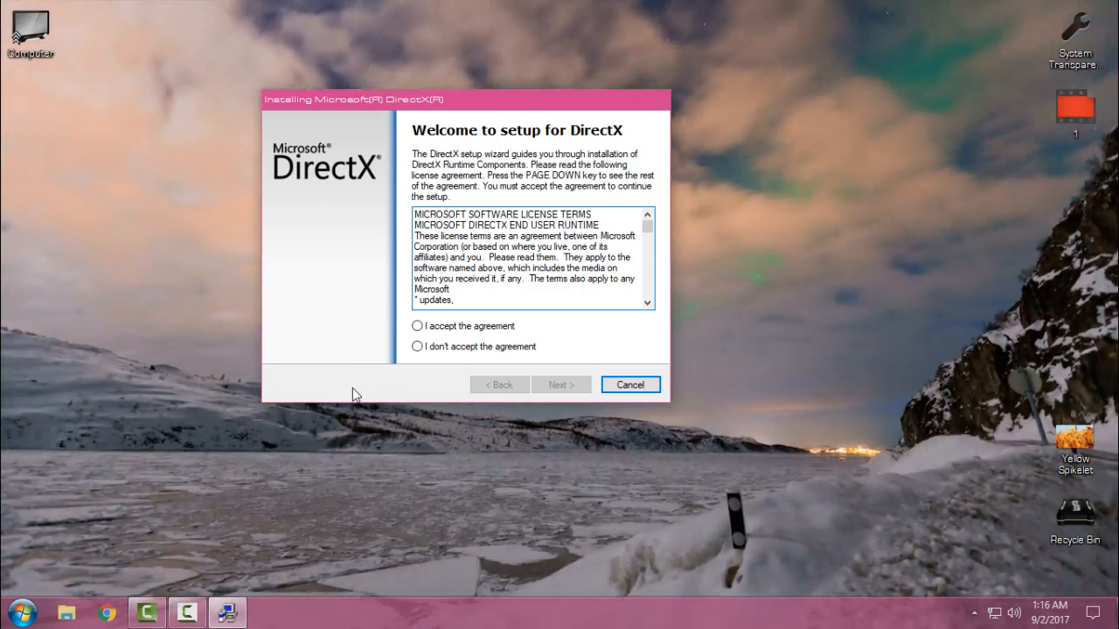
# Accept the license, install without the Bing Bar, then refresh the desktop.
pyautogui.click(416, 325)
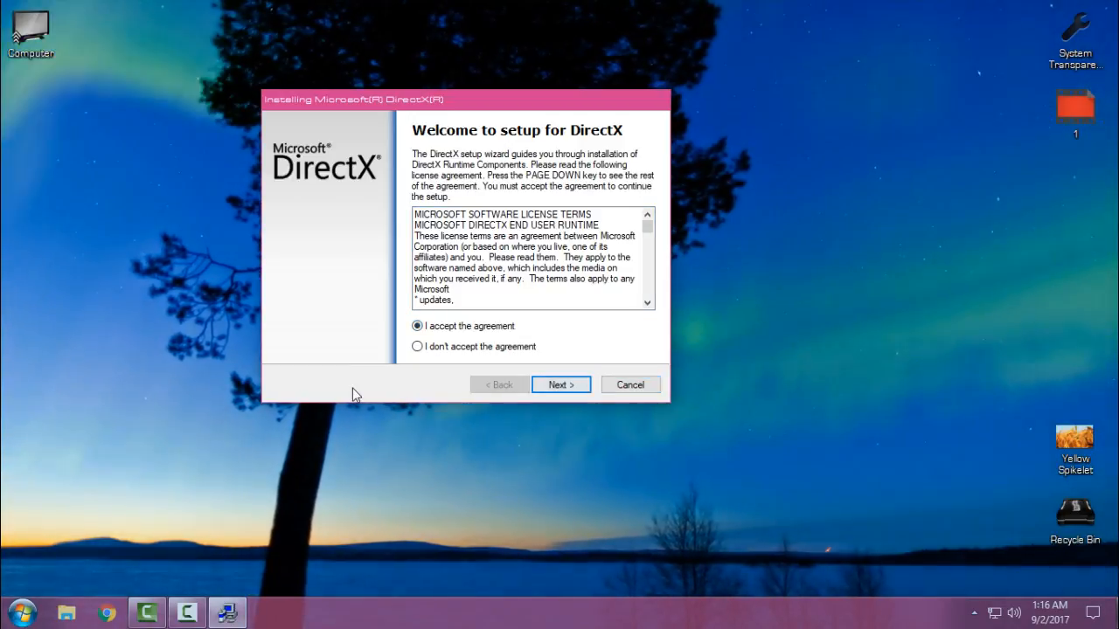
pyautogui.click(559, 384)
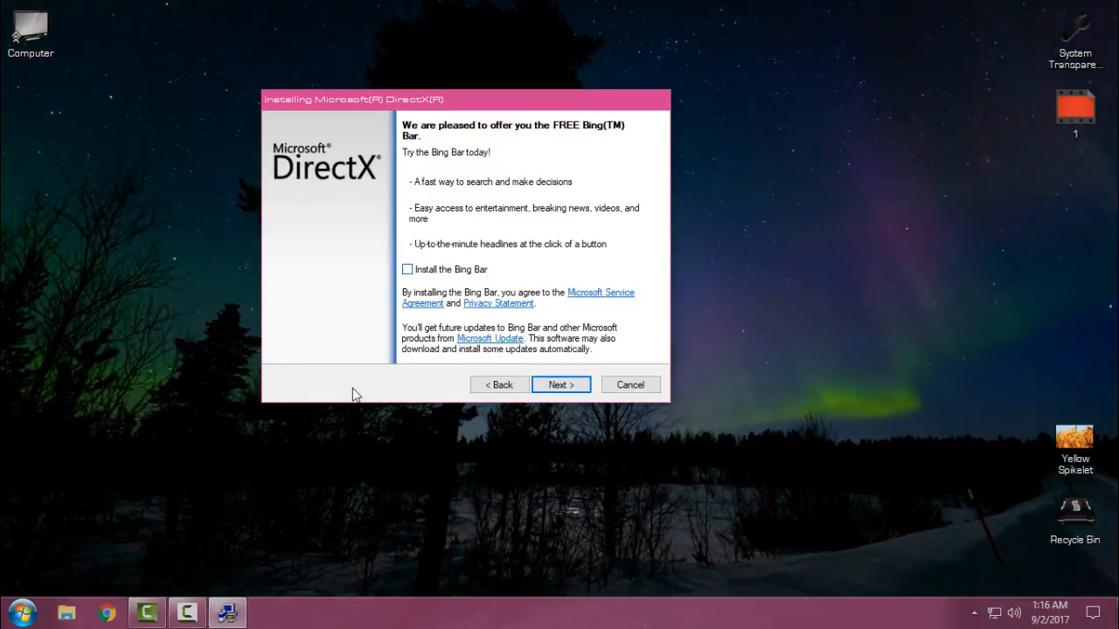
pyautogui.click(560, 384)
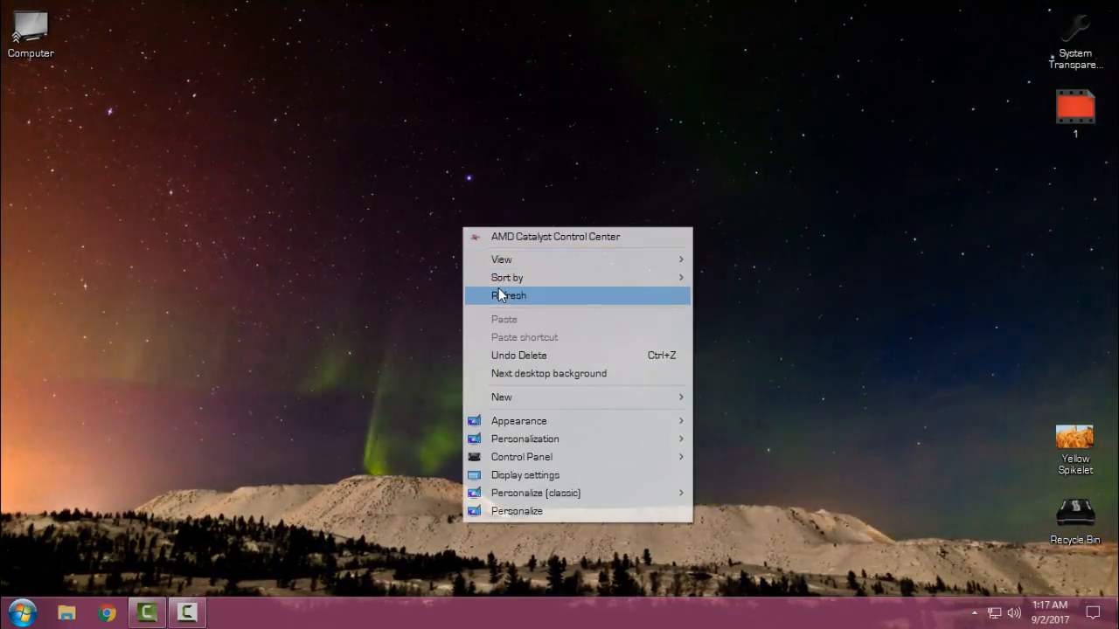
pyautogui.click(549, 374)
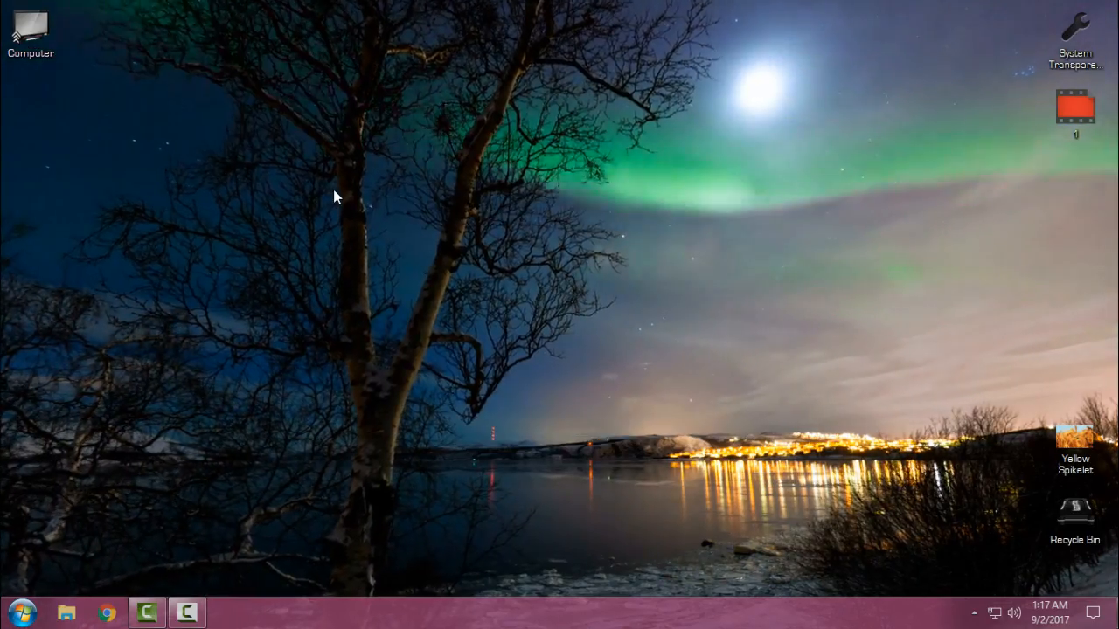